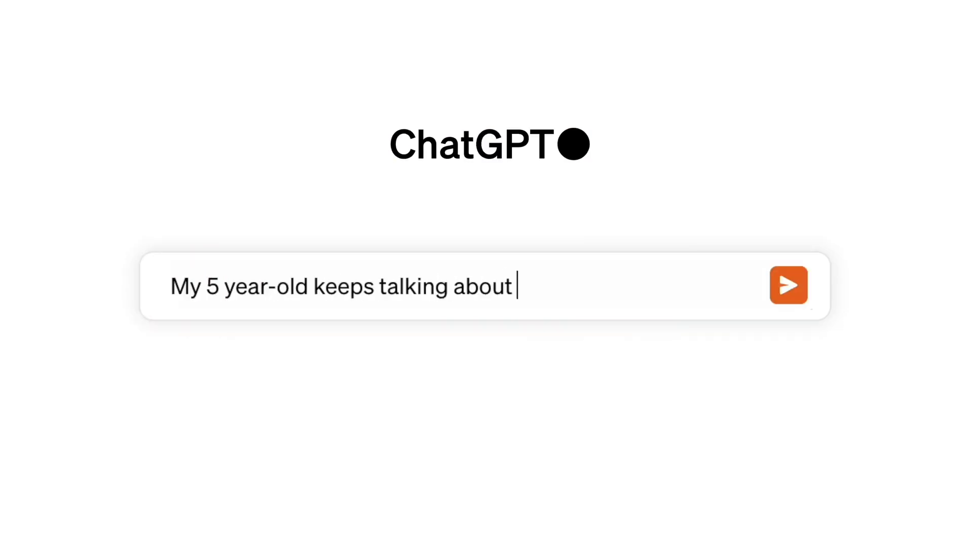
Ask what a "super-duper sunflower hedgehog" looks like, get four images, and begin the follow-up "My daughter says i"
text(a "super-duper sunflower hedgehog)
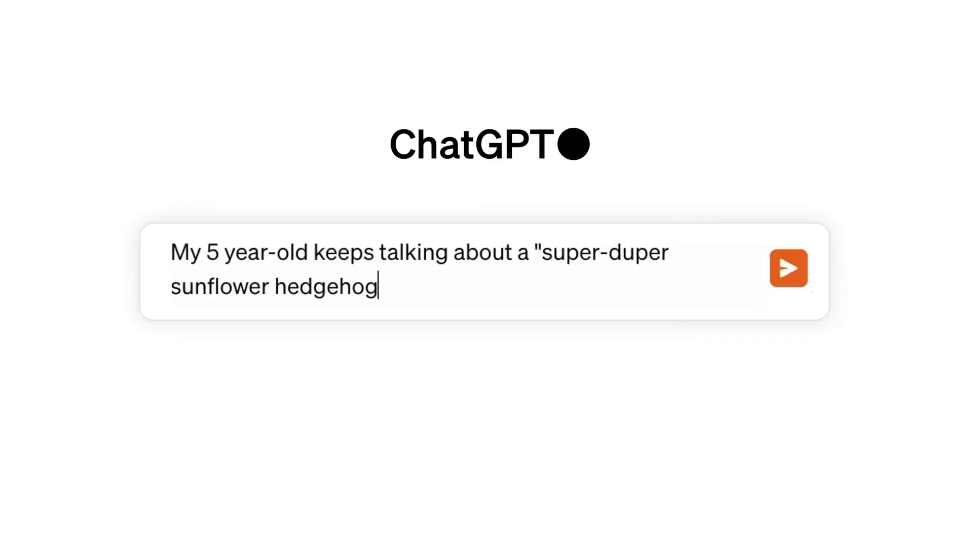
text(" -- what does it look like?)
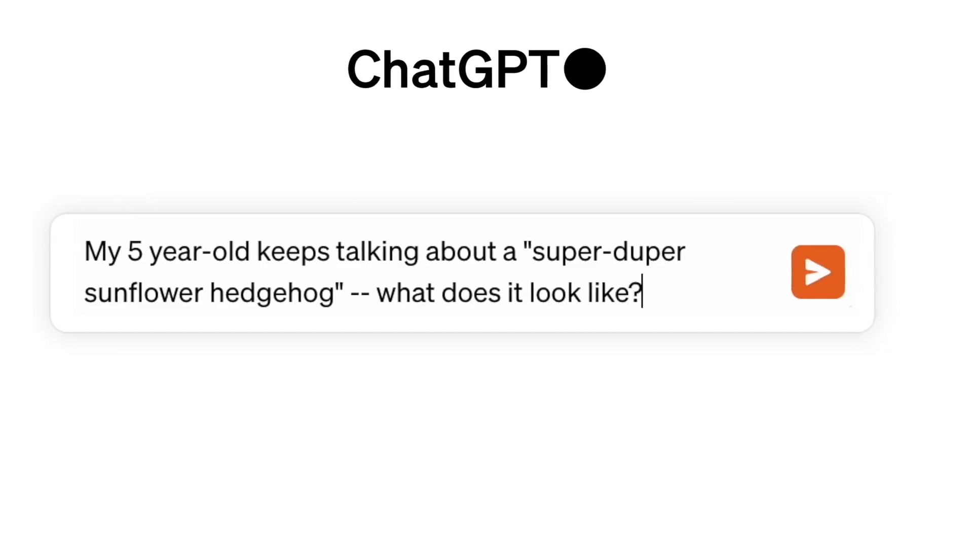
click(818, 272)
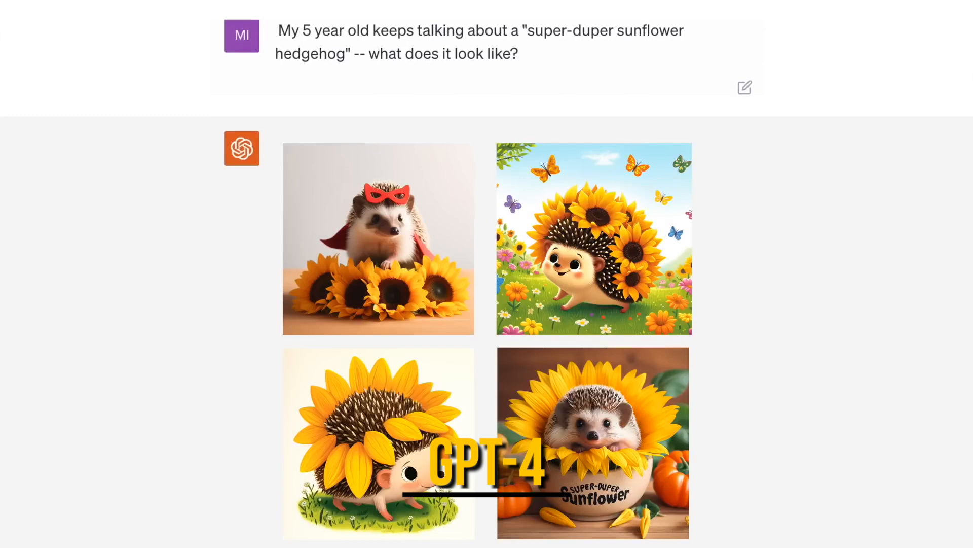
text(My daughter says i)
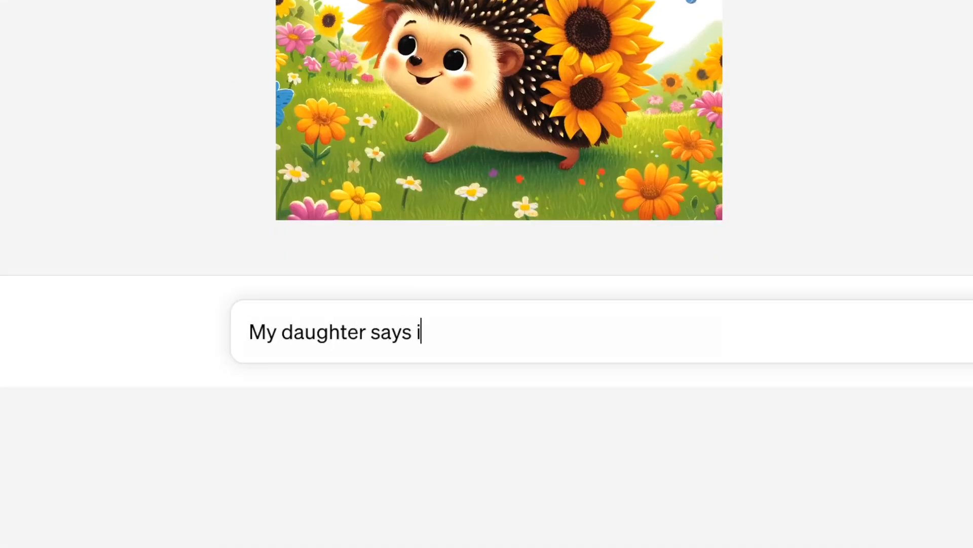